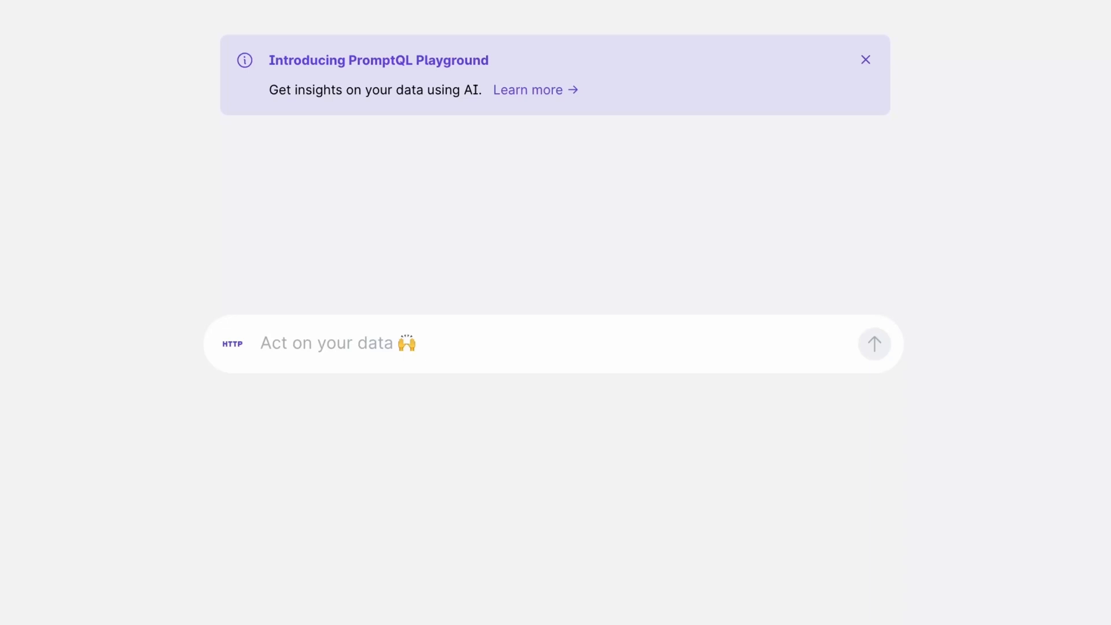
Ask 'Who are our top 5 users by revenue?' in the prompt box
{"action": "type", "text": "W"}
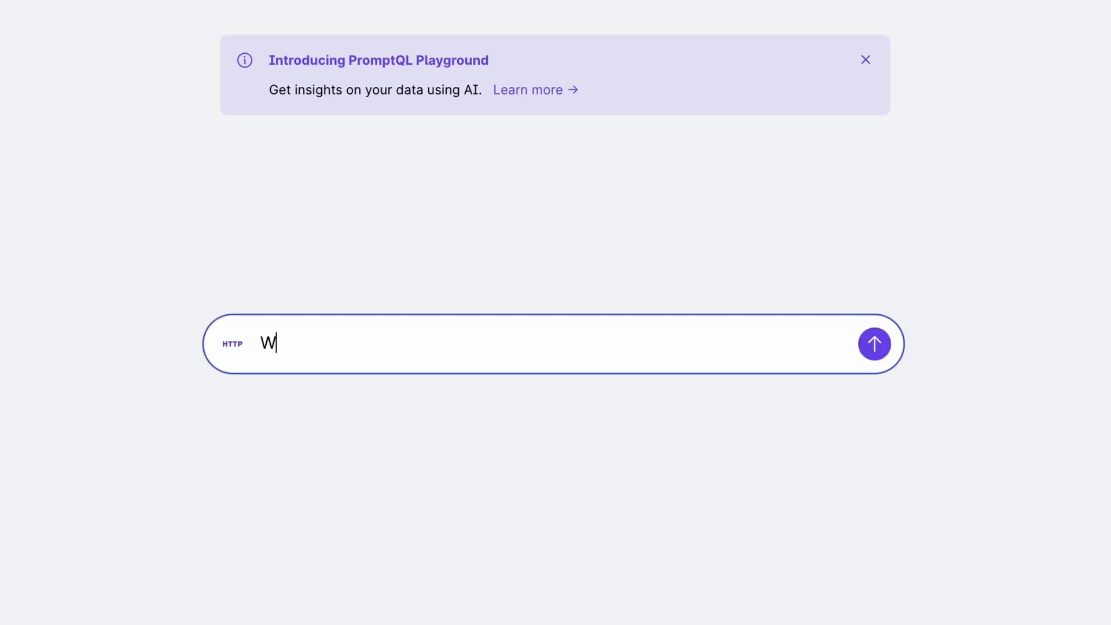
{"action": "type", "text": "ho are our top 5"}
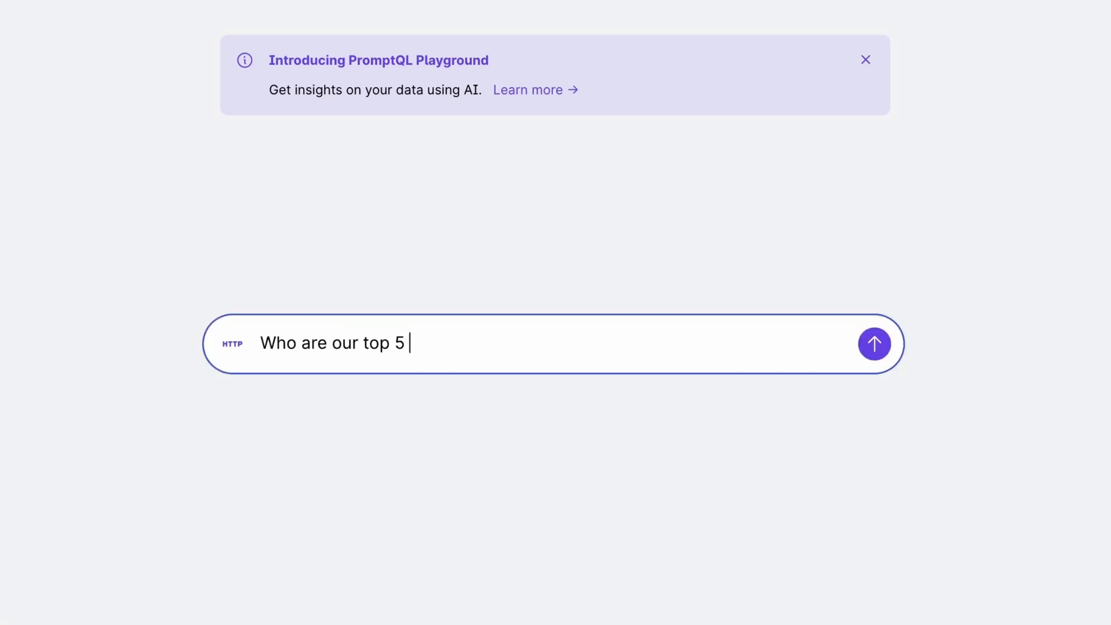
{"action": "type", "text": "users by revenue?"}
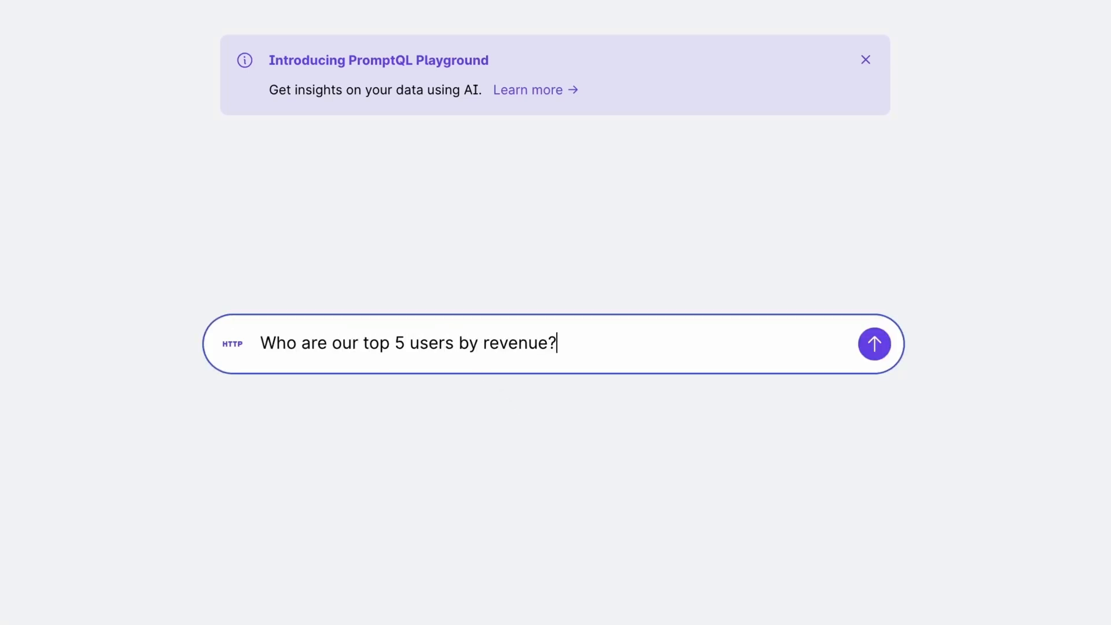
{"action": "left_click", "coordinate": [874, 343]}
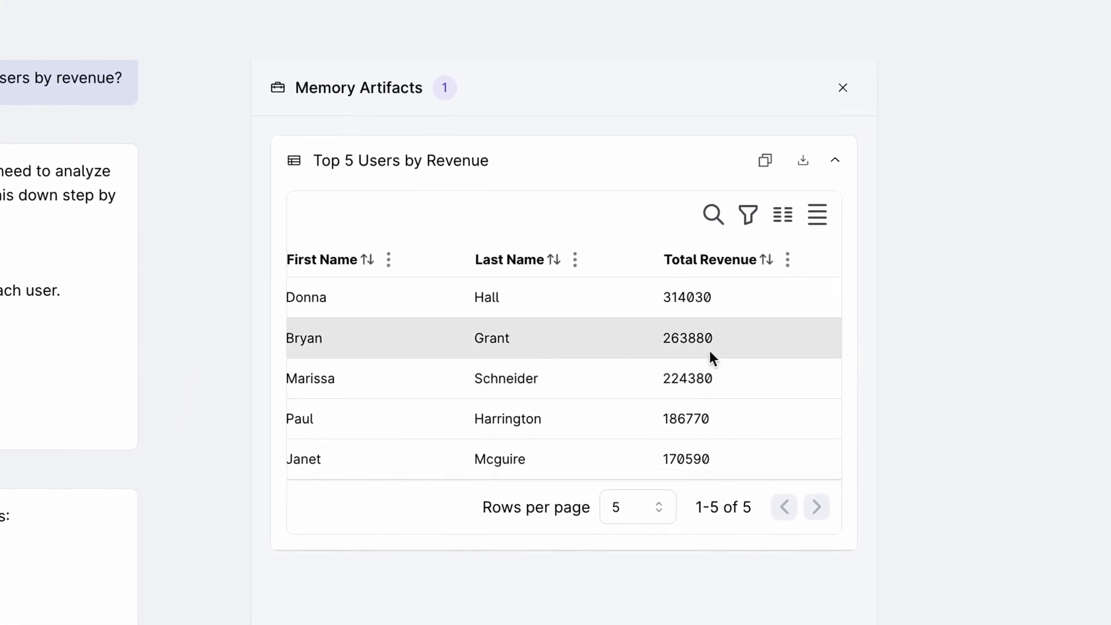
{"action": "mouse_move", "coordinate": [750, 458]}
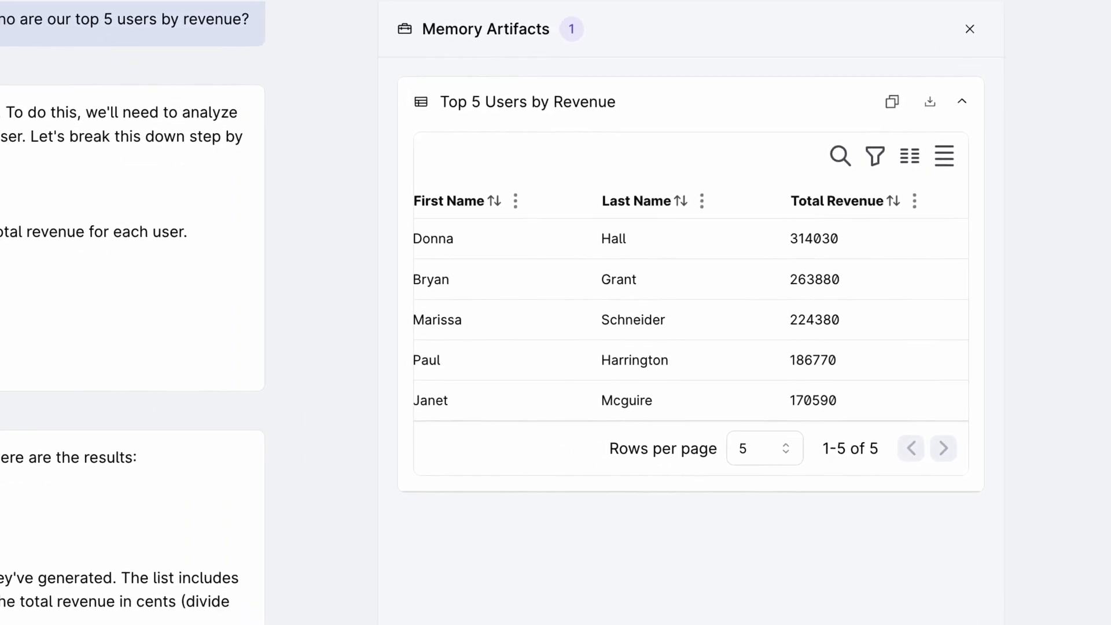
Start typing the follow-up 'How many support tickets' question about these users
{"action": "type", "text": "How many support tickets do each of these users have?"}
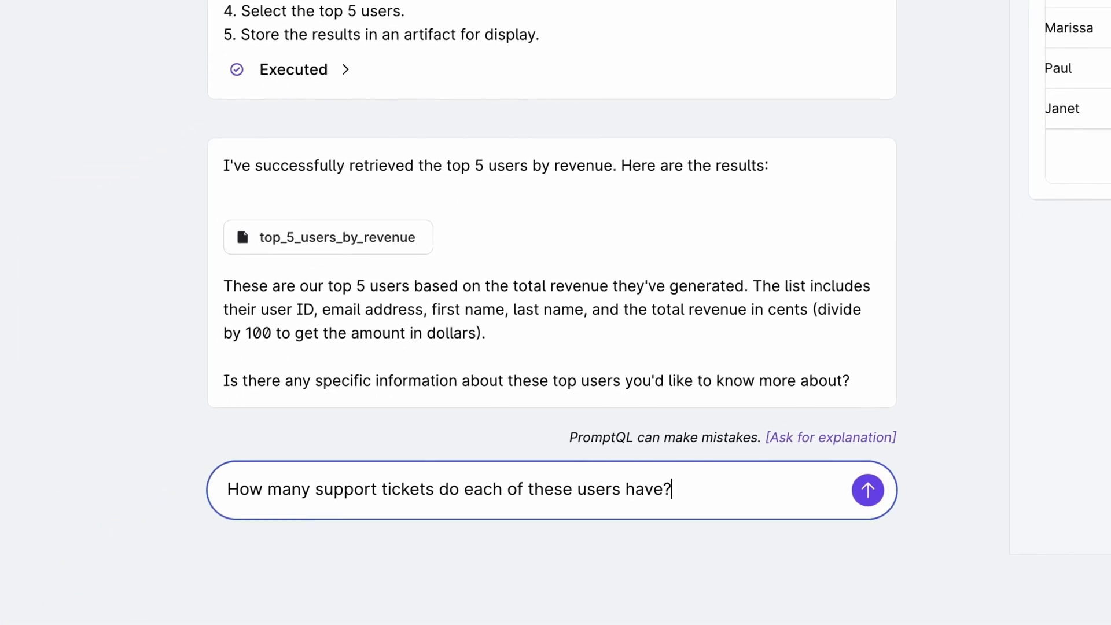
Submit the support-ticket question and scroll the new table to its Ticket Count column
{"action": "left_click", "coordinate": [867, 489]}
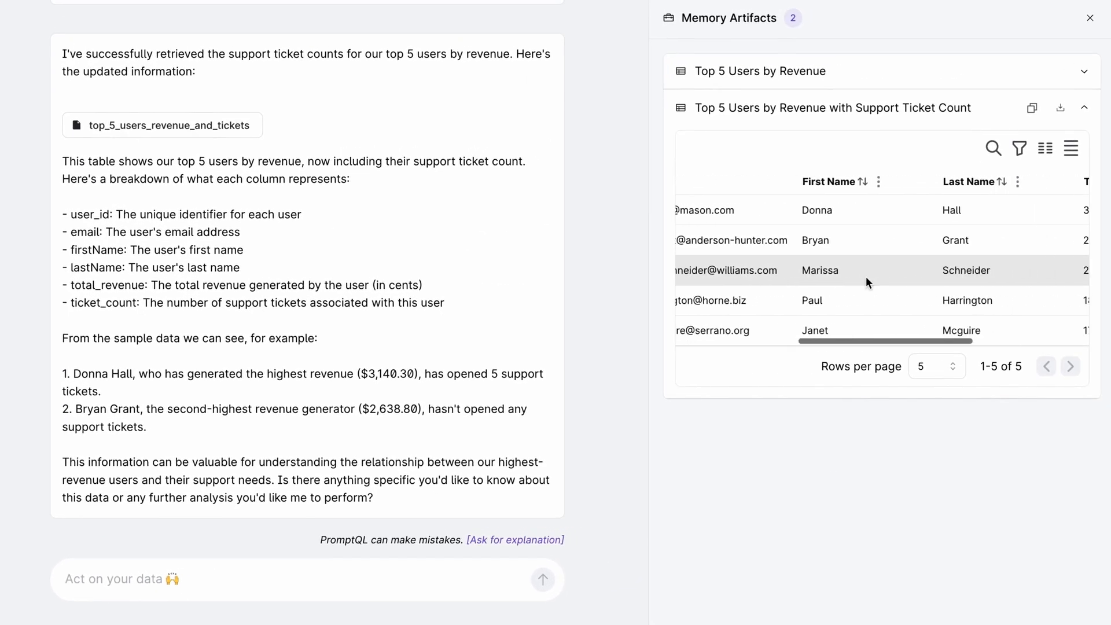
{"action": "scroll", "scroll_direction": "right", "scroll_amount": 3}
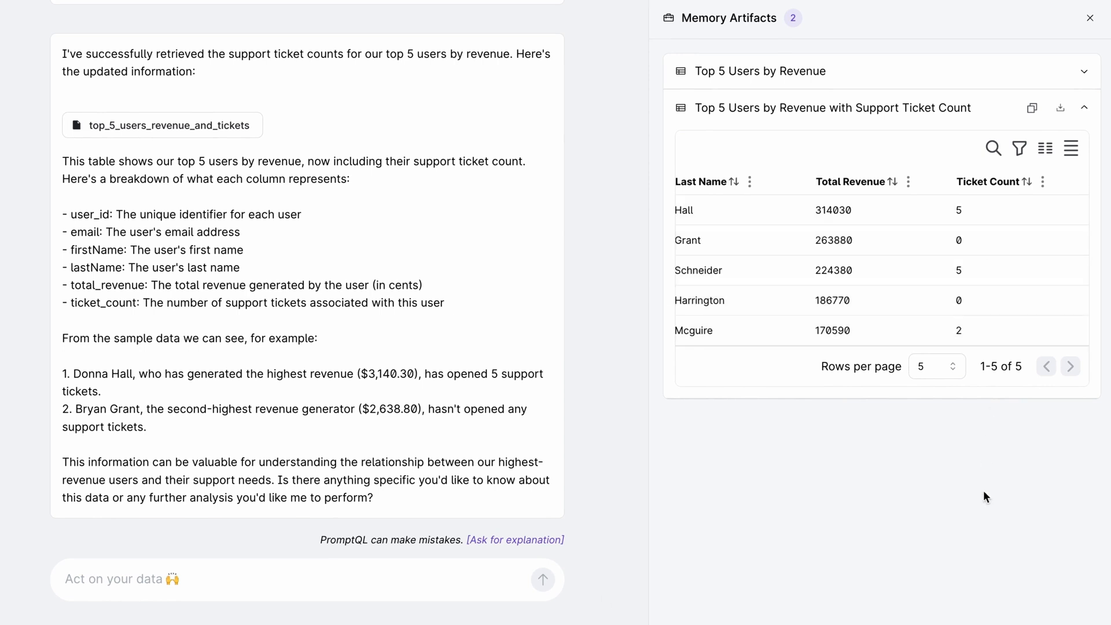
{"action": "mouse_move", "coordinate": [599, 600]}
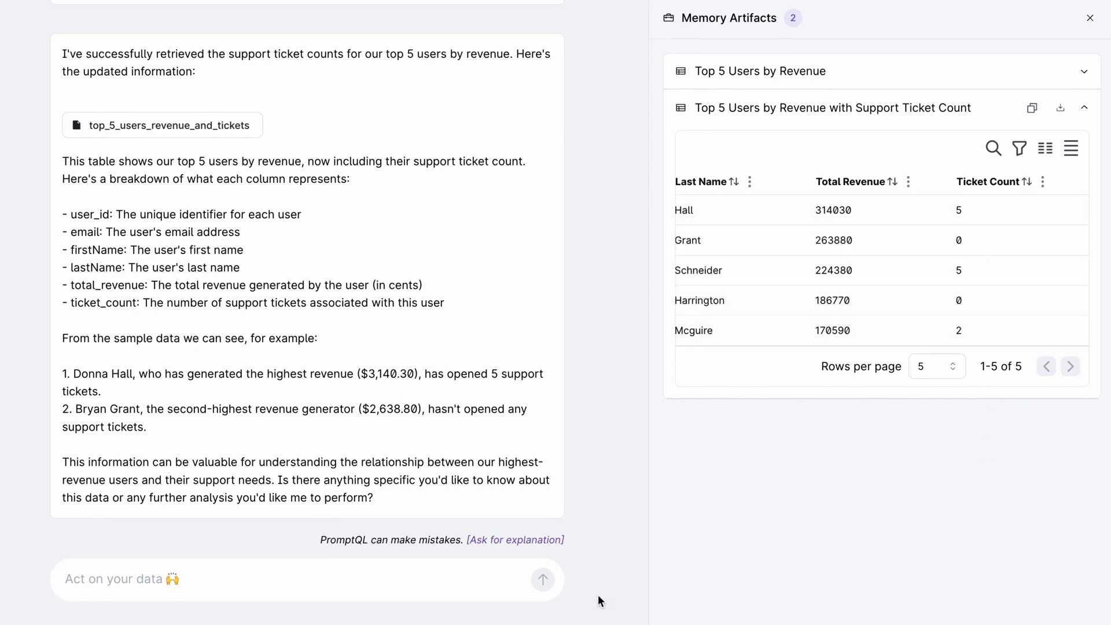
{"action": "mouse_move", "coordinate": [450, 581]}
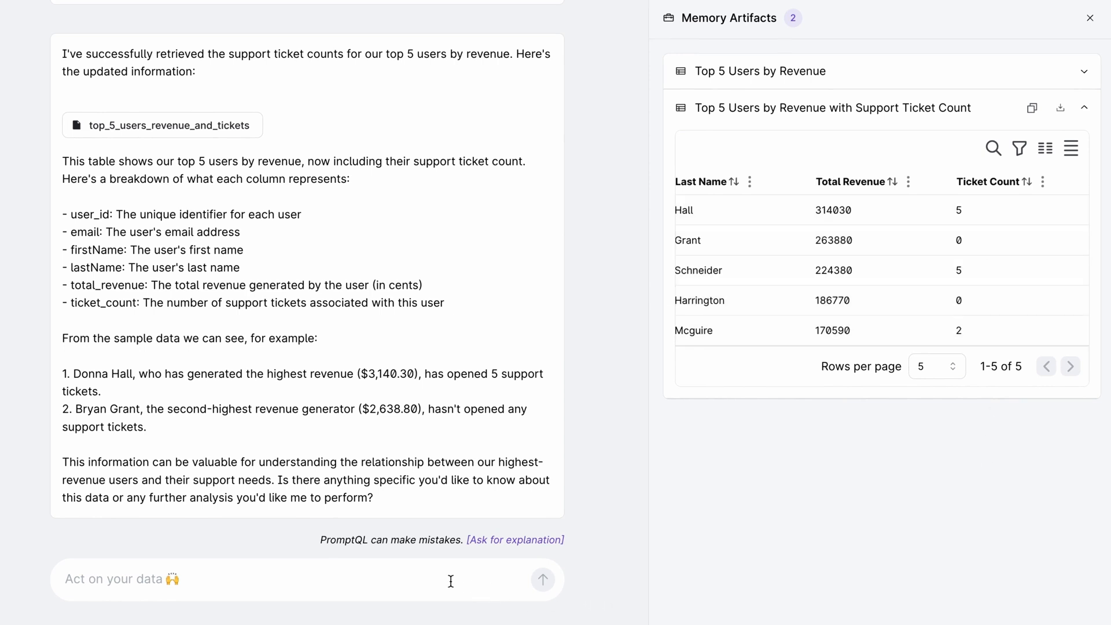
{"action": "scroll", "scroll_direction": "down", "scroll_amount": 3}
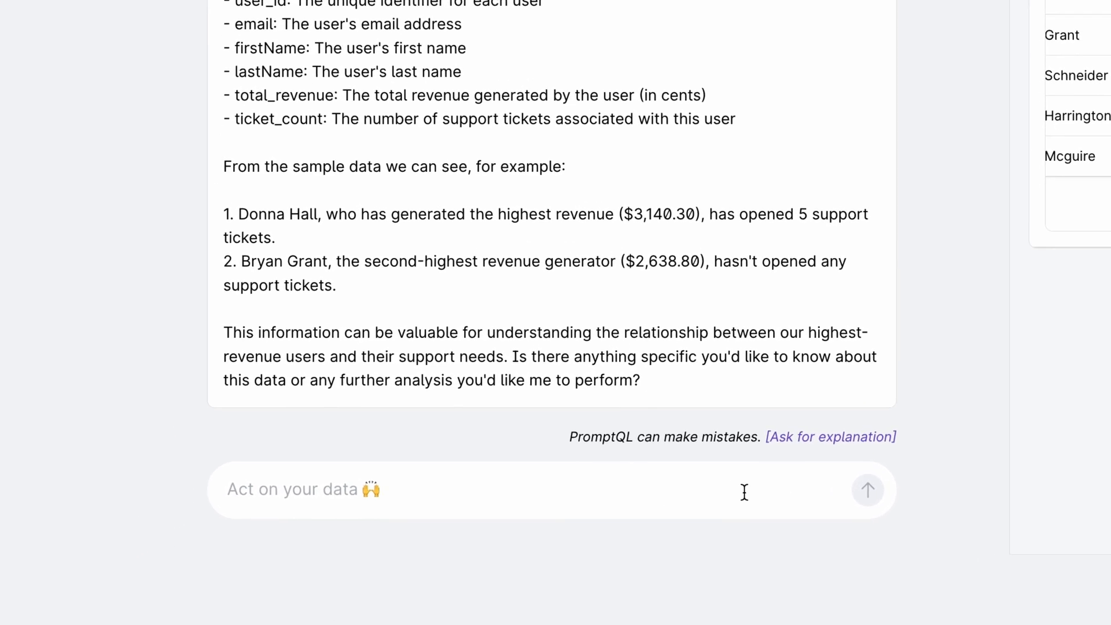
Ask for the third user's tickets summarized and classified by importance
{"action": "type", "text": "For the third user, fetch the details of their tickets, summarize the"}
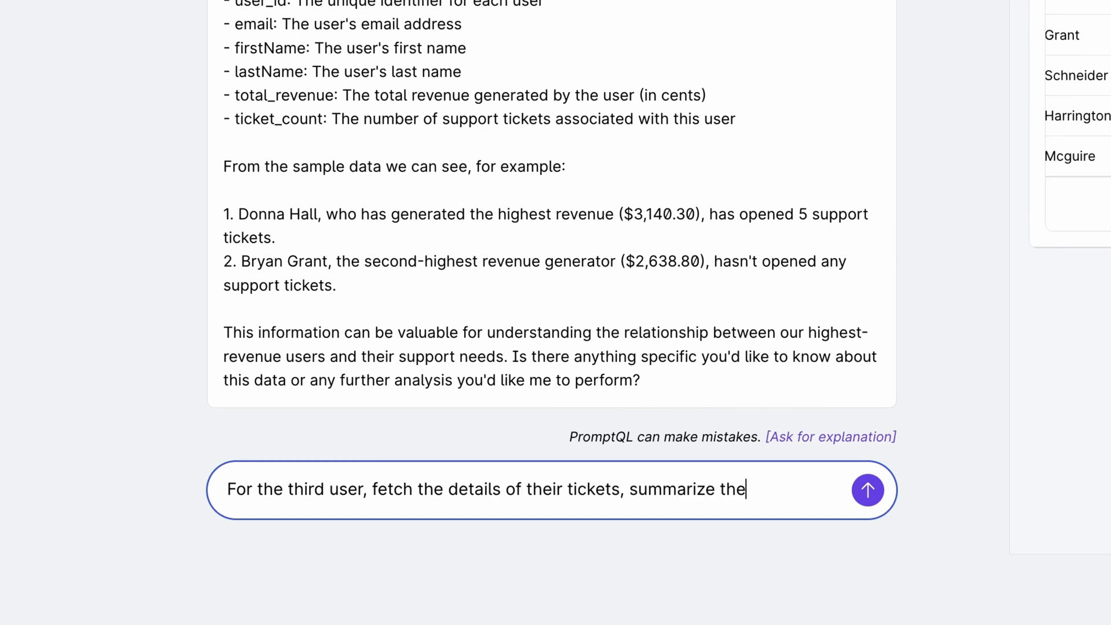
{"action": "type", "text": "tickets and classify them base"}
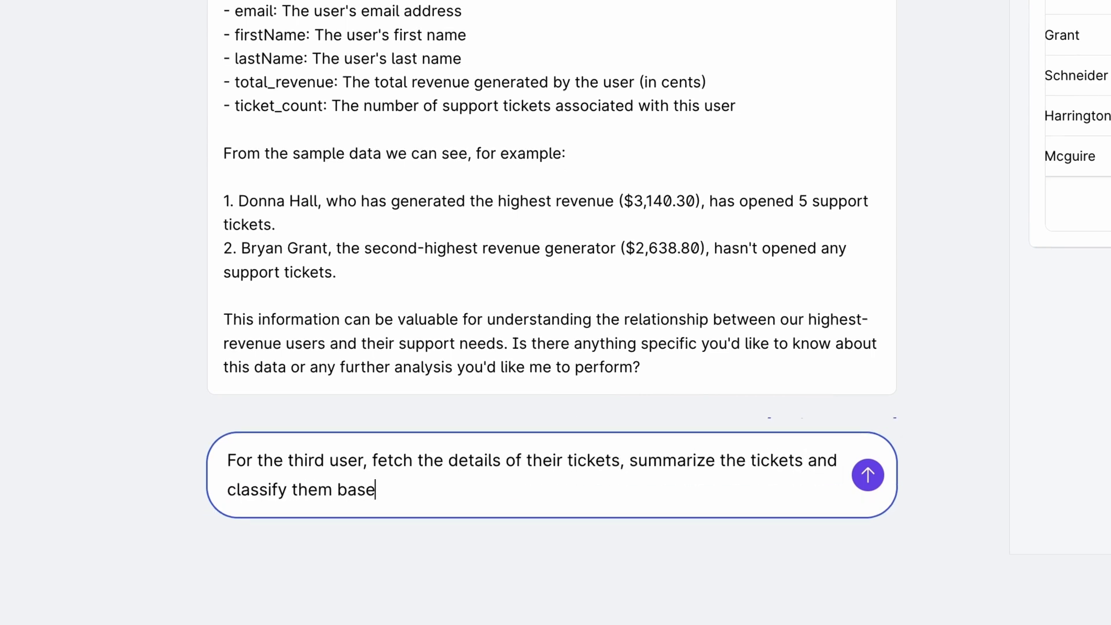
{"action": "type", "text": "d on their importance. Create th"}
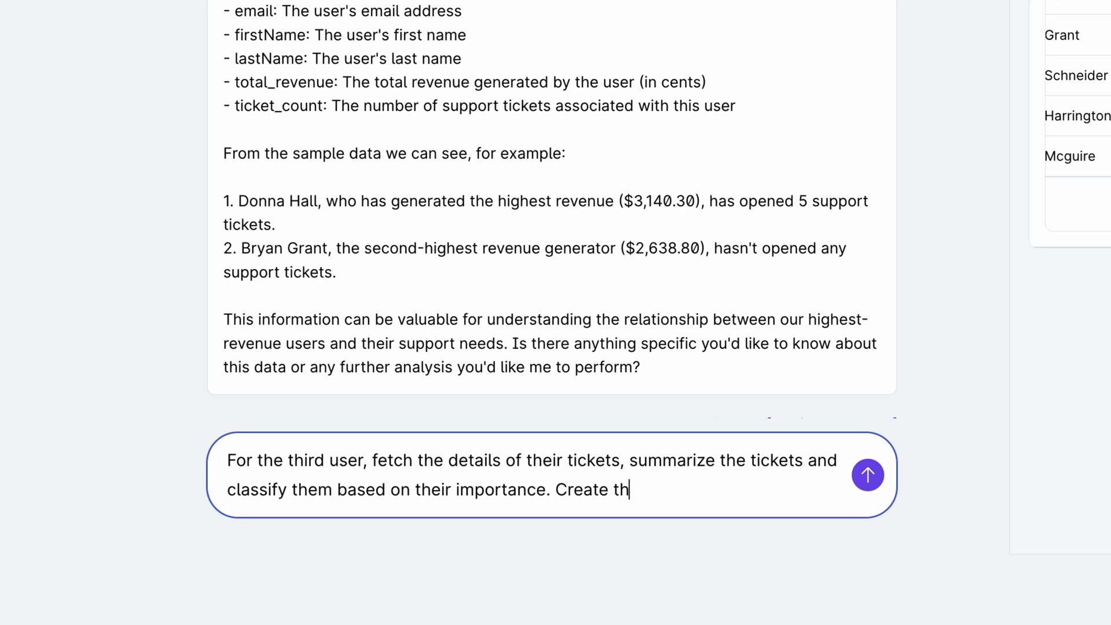
{"action": "left_click", "coordinate": [867, 475]}
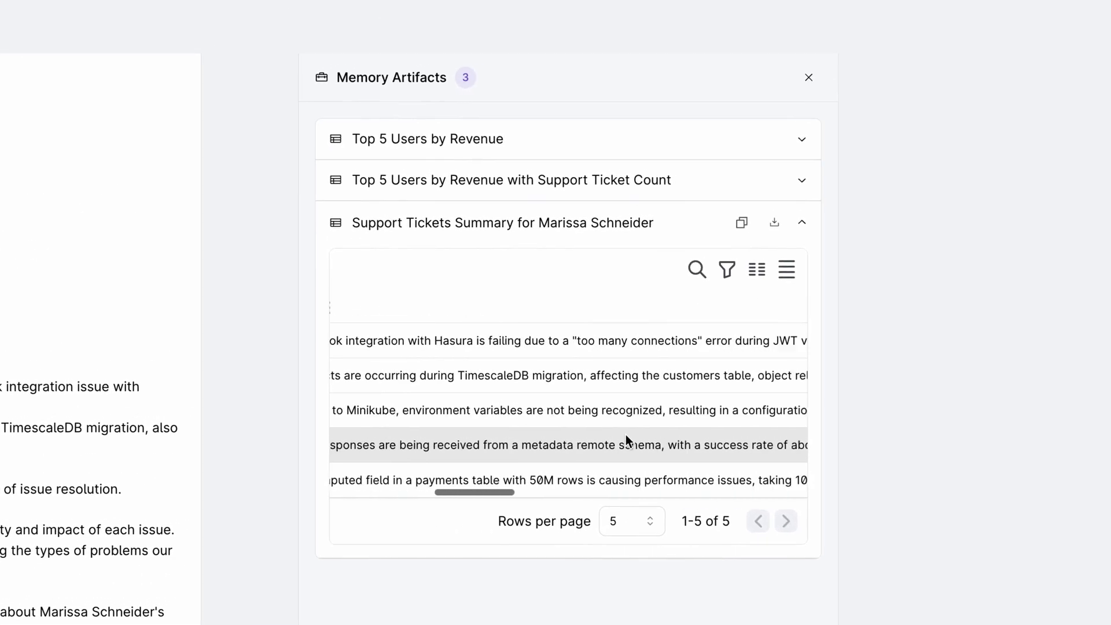
{"action": "scroll", "scroll_direction": "right", "scroll_amount": 3}
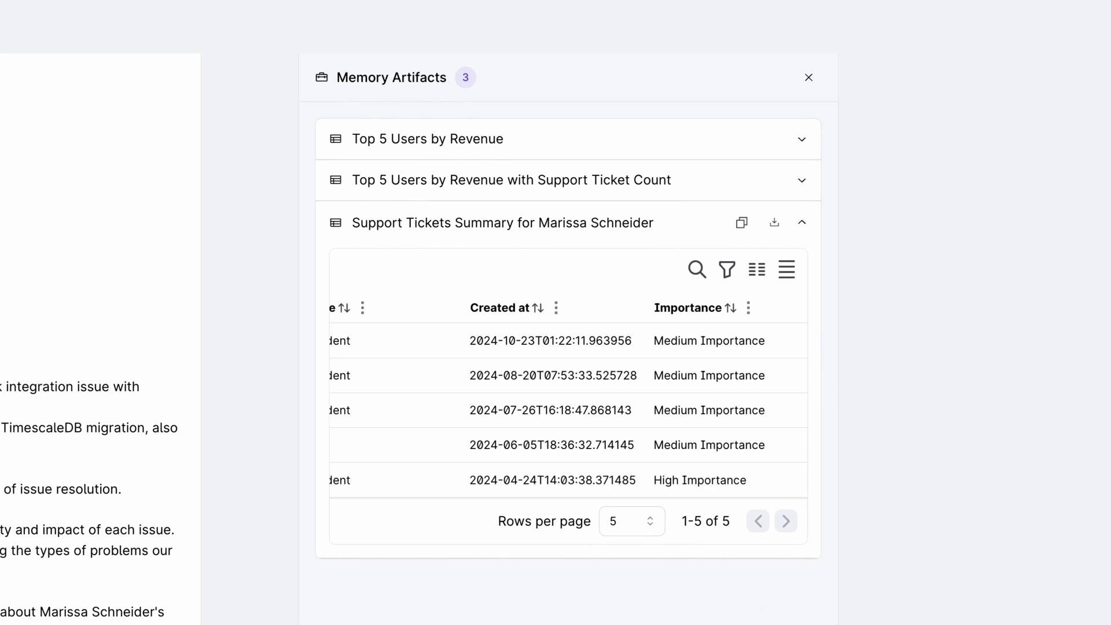
{"action": "left_click", "coordinate": [808, 77]}
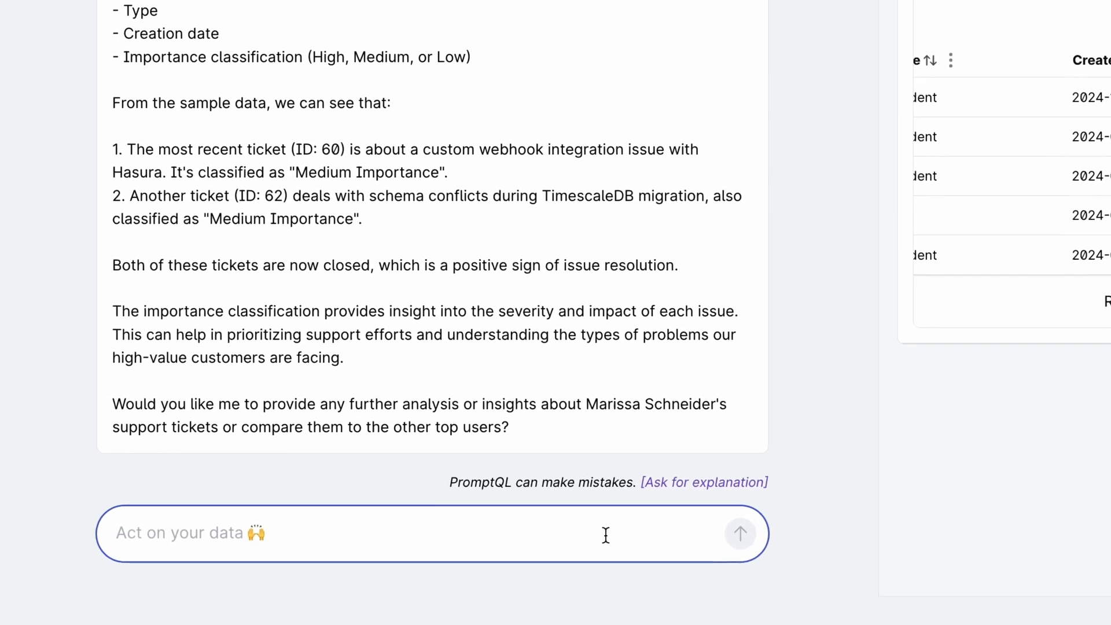
{"action": "type", "text": "Issue $500 refund to this user's"}
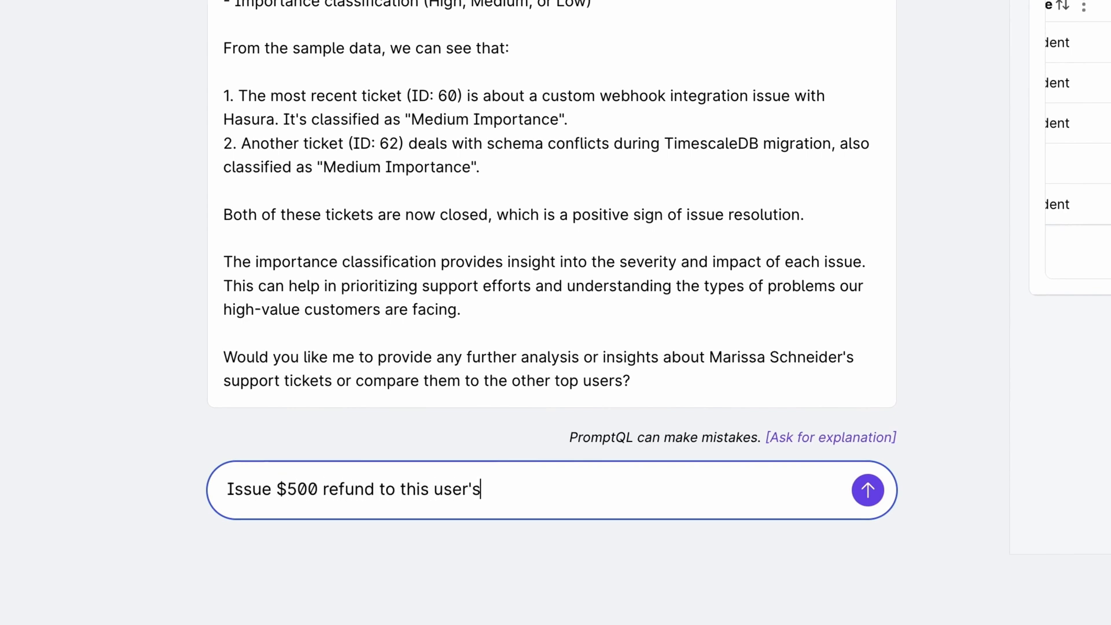
{"action": "left_click", "coordinate": [867, 489]}
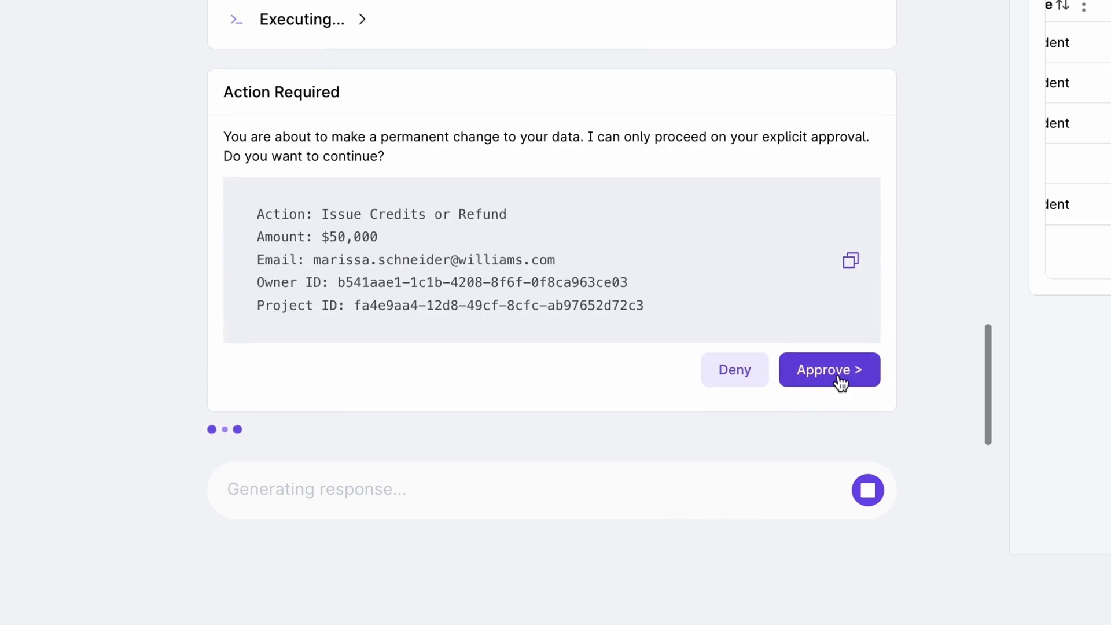
{"action": "left_click", "coordinate": [829, 369]}
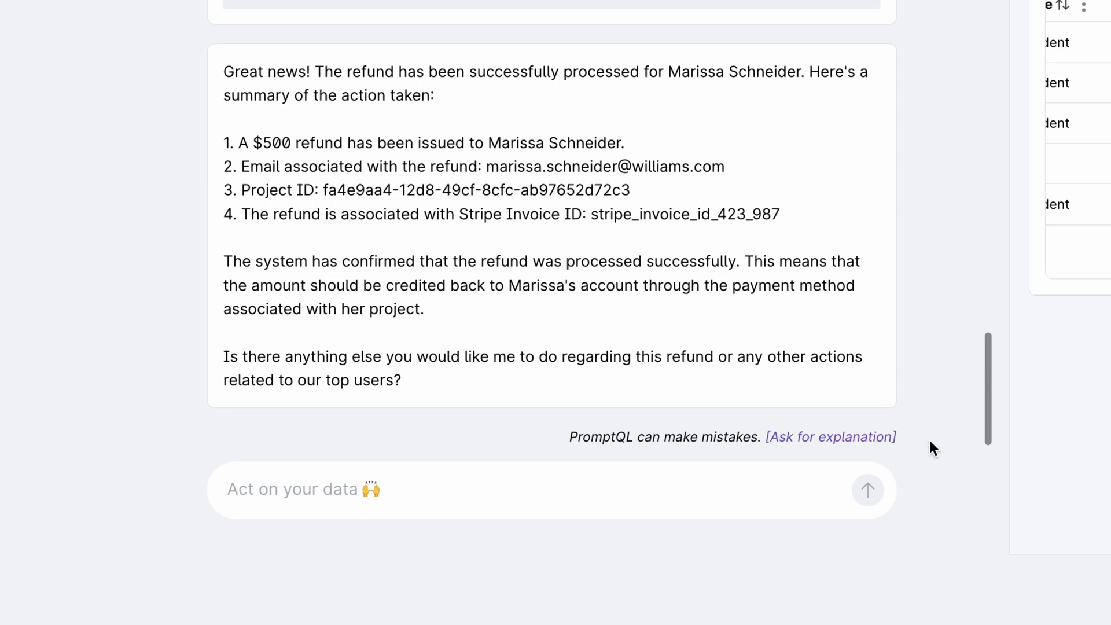
{"action": "scroll", "scroll_direction": "down", "scroll_amount": 3}
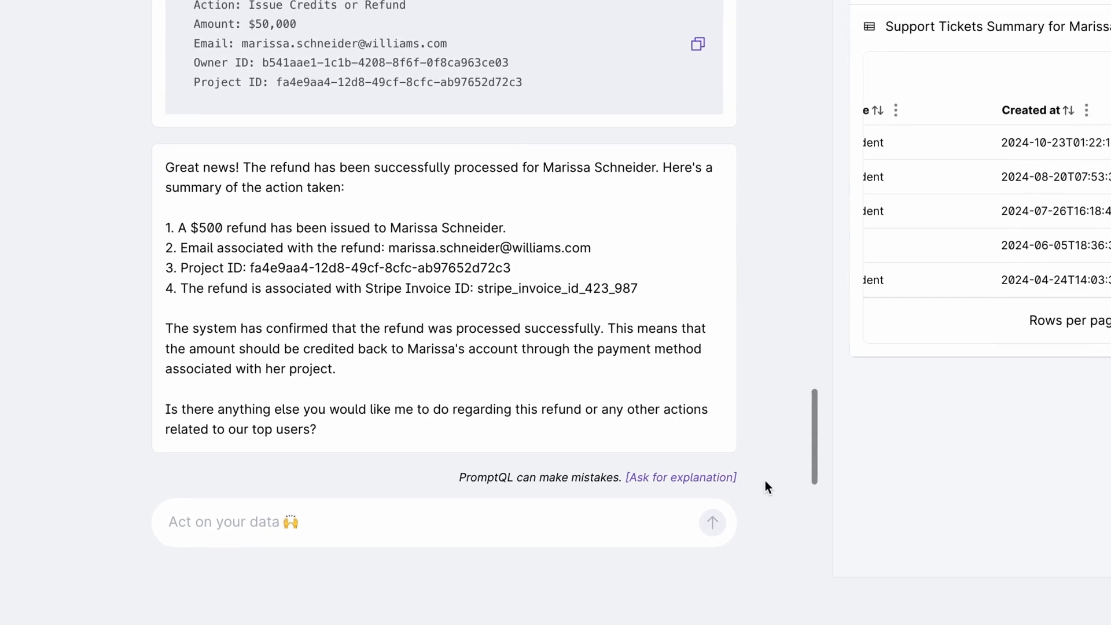